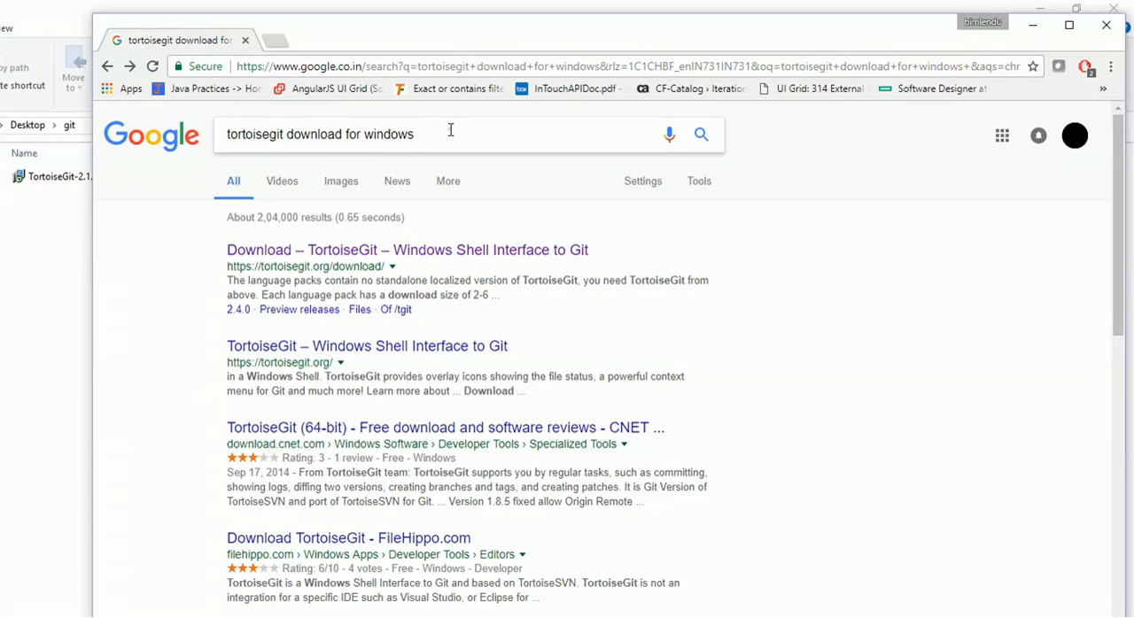
Reach the official tortoisegit.org download page from the Google search results
left_click(450, 134)
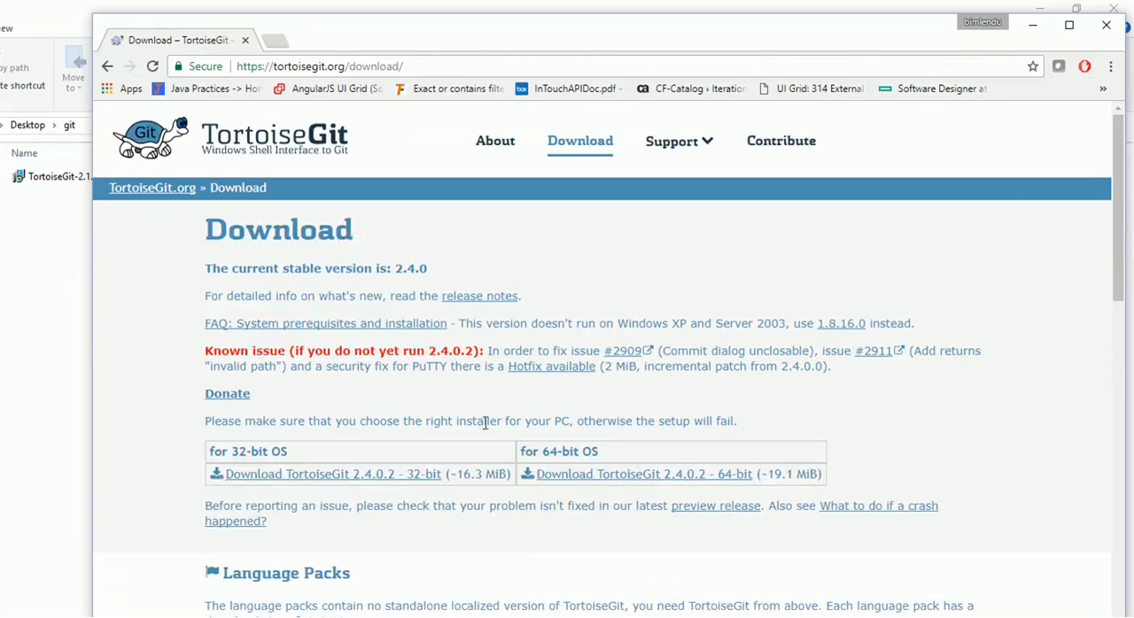
mouse_move(546, 414)
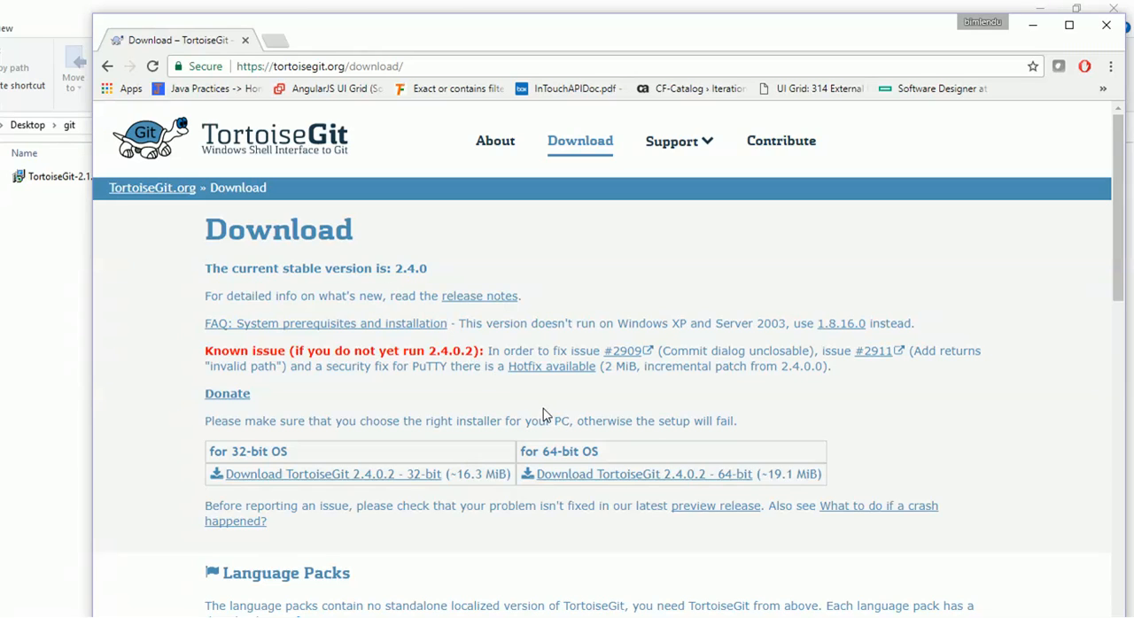
mouse_move(335, 482)
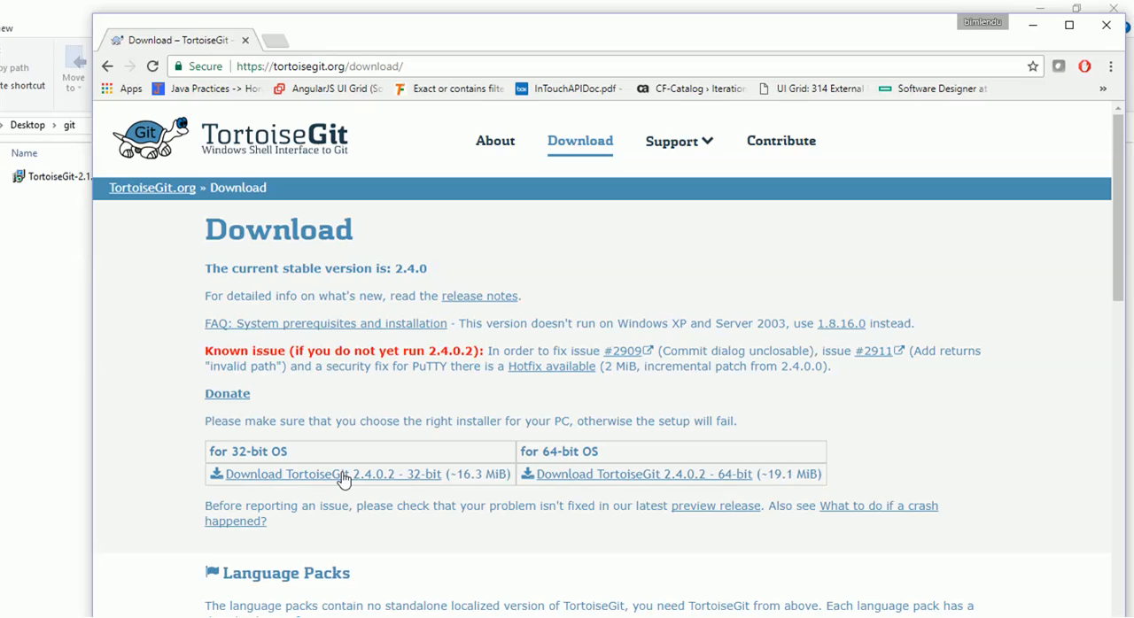
mouse_move(654, 489)
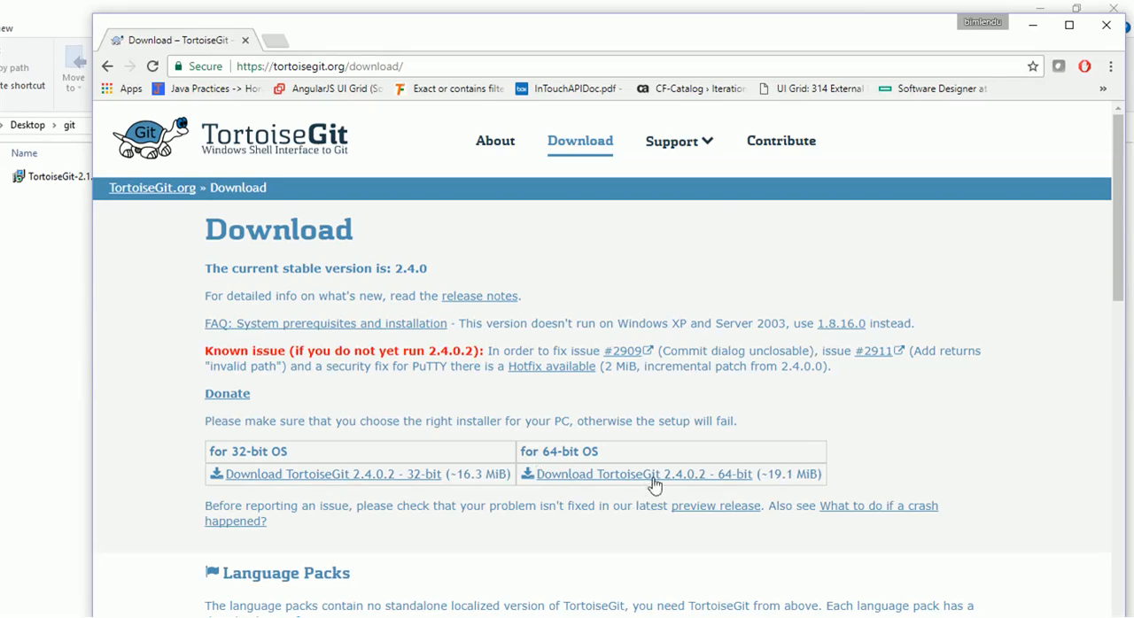
mouse_move(652, 482)
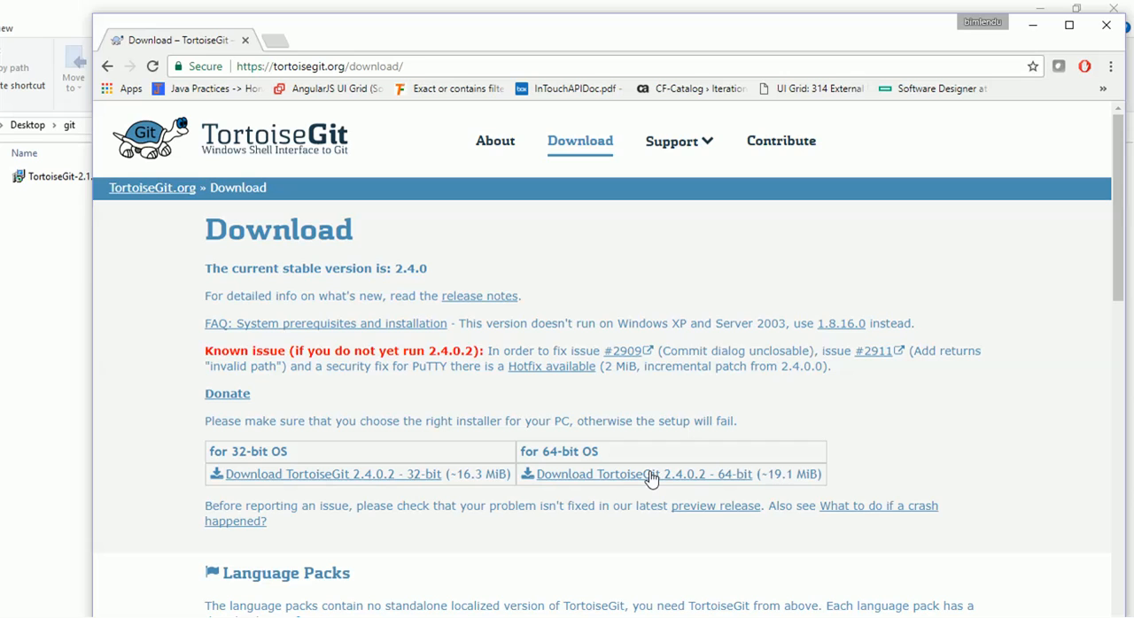
mouse_move(556, 255)
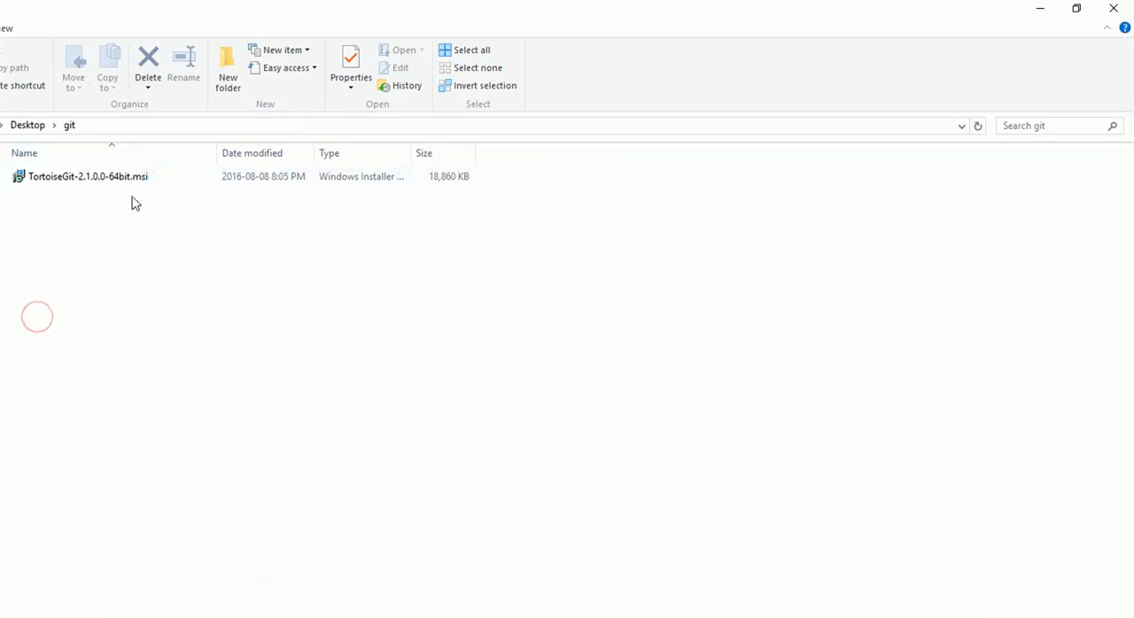
Launch the TortoiseGit 2.1.0.0 64-bit .msi installer
left_click(86, 178)
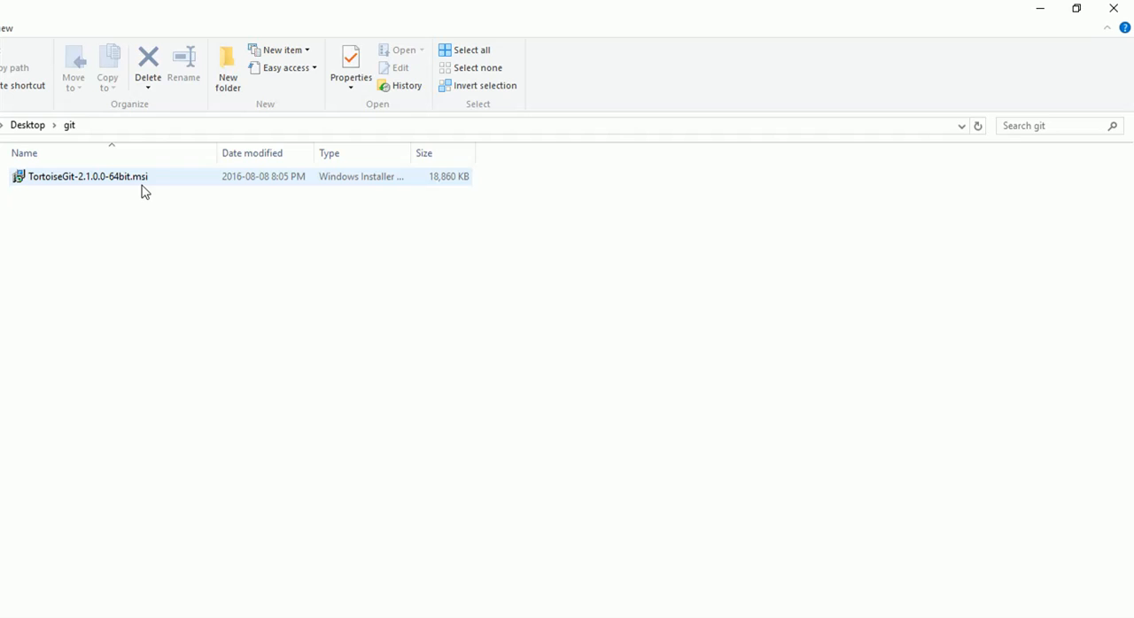
mouse_move(160, 184)
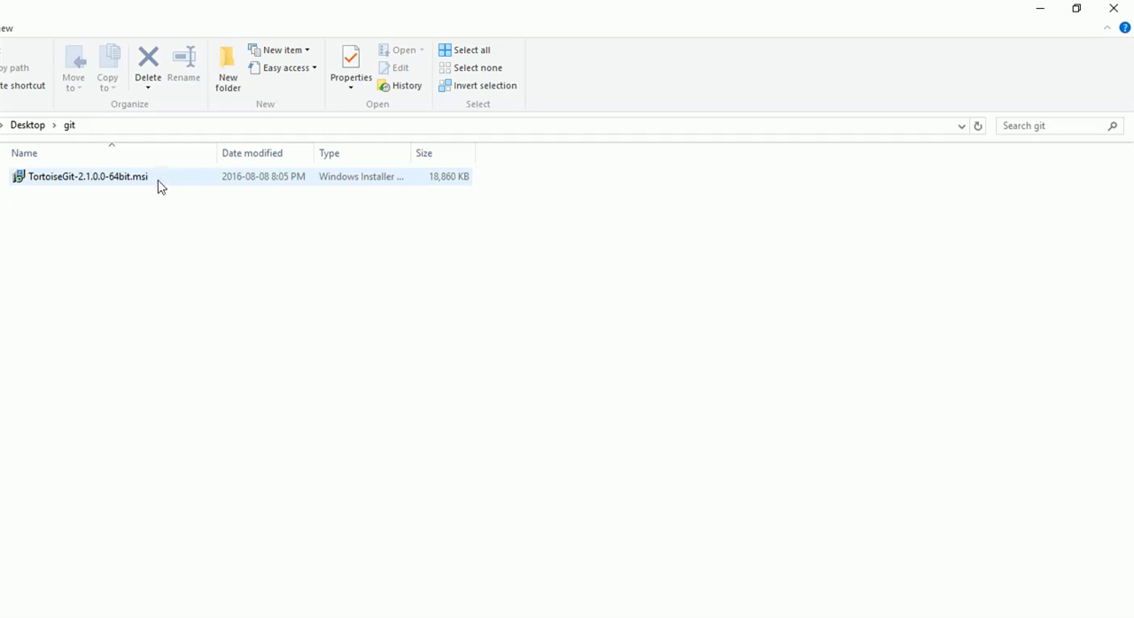
double_click(89, 177)
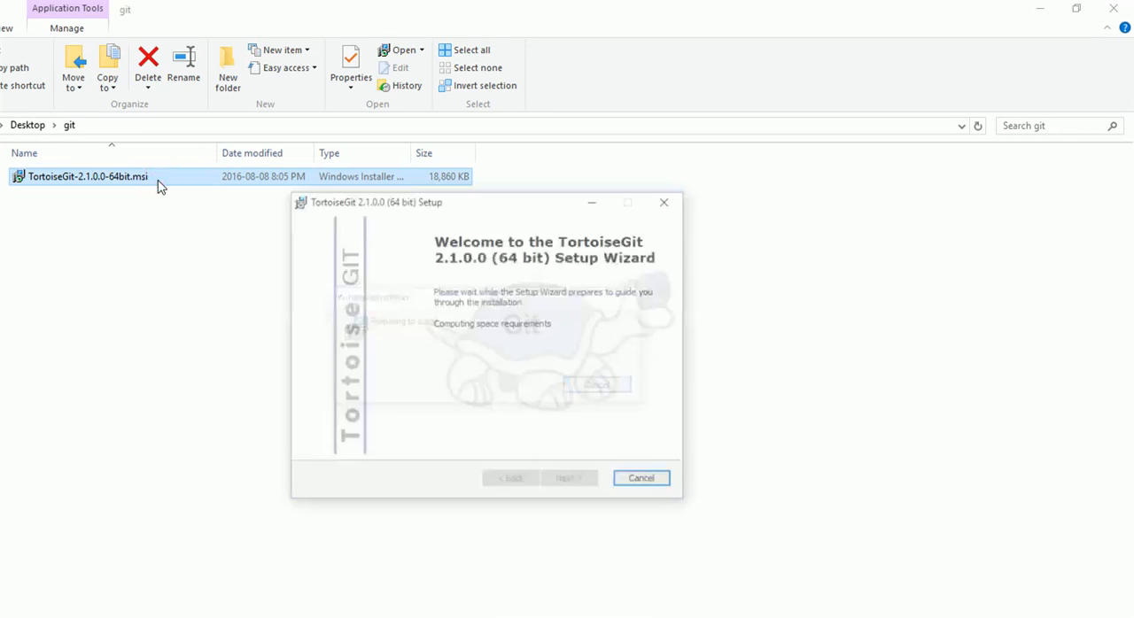
Run the setup wizard through Welcome, Information and Install to Finish with Show Changelog checked
left_click(571, 482)
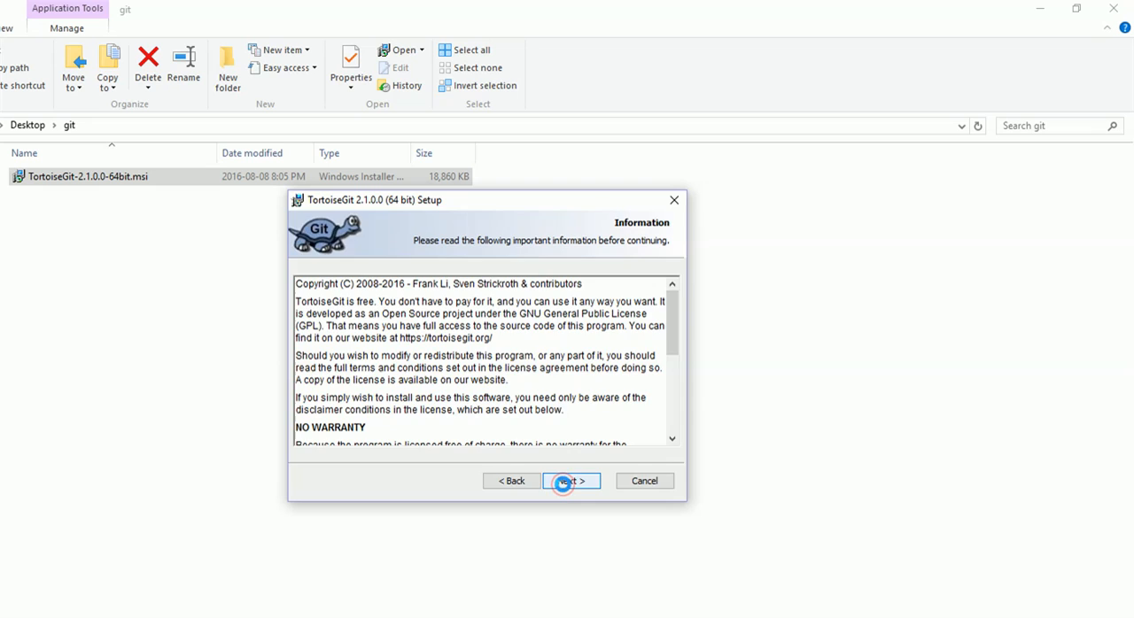
left_click(570, 482)
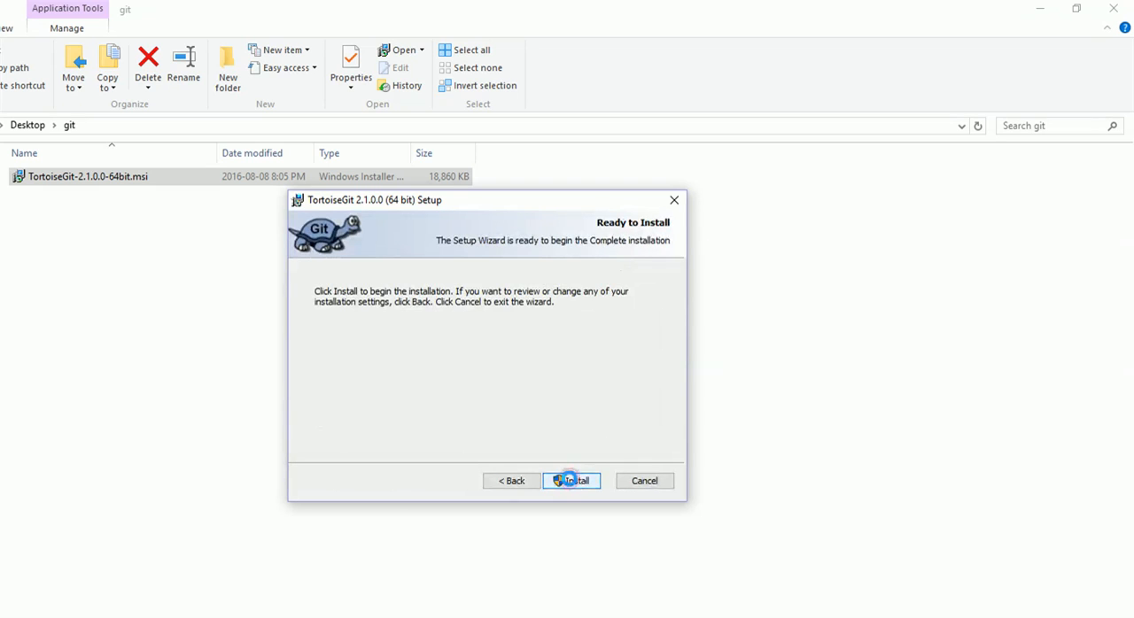
left_click(574, 481)
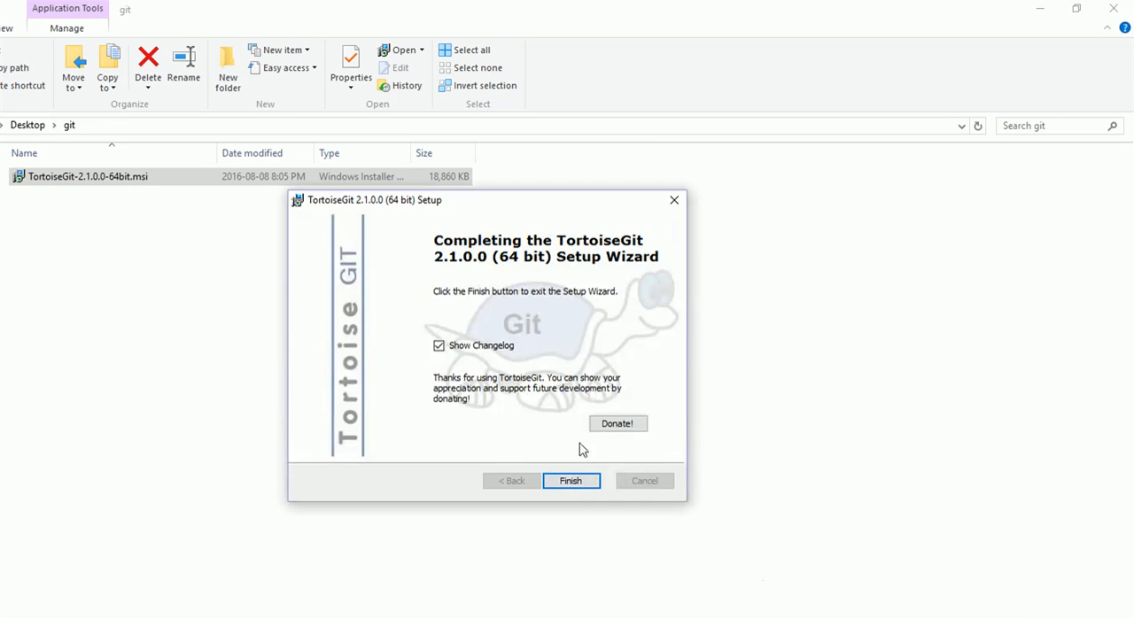
mouse_move(607, 409)
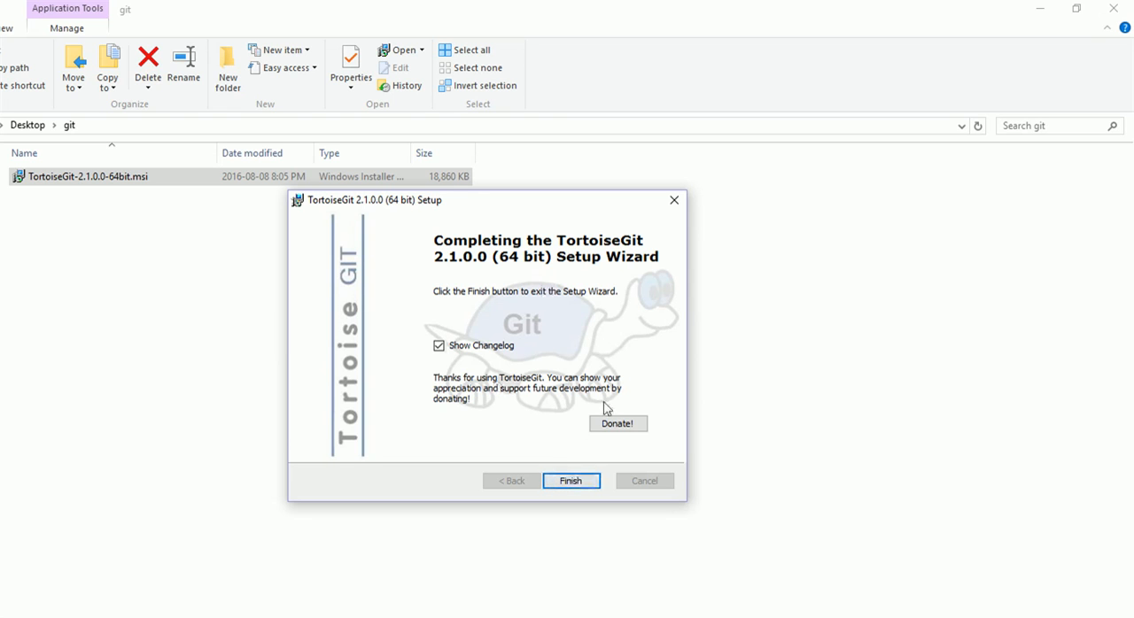
left_click(570, 481)
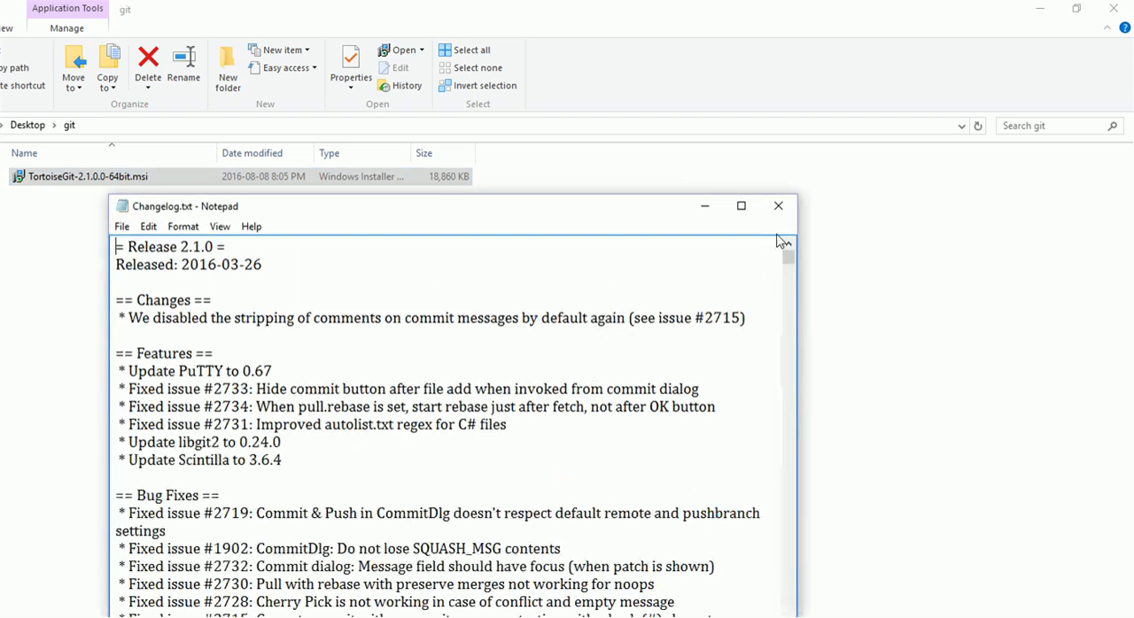
Close the Changelog.txt Notepad window
left_click(778, 206)
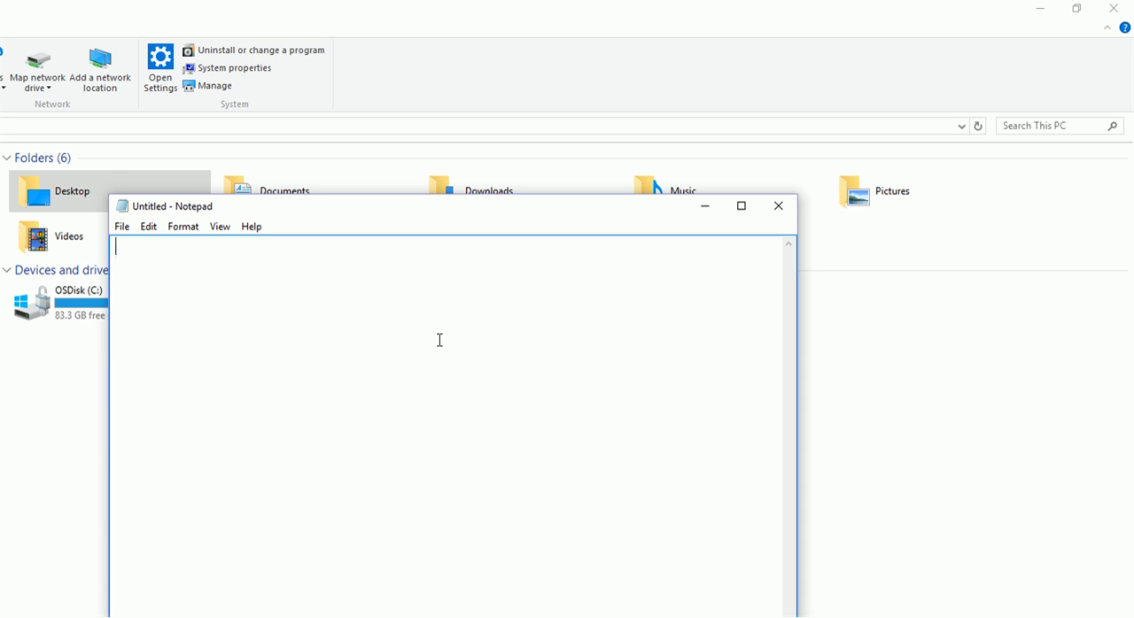
Note in Notepad: go to System properties, then Advanced System settings, then Environment variables
type("go to your")
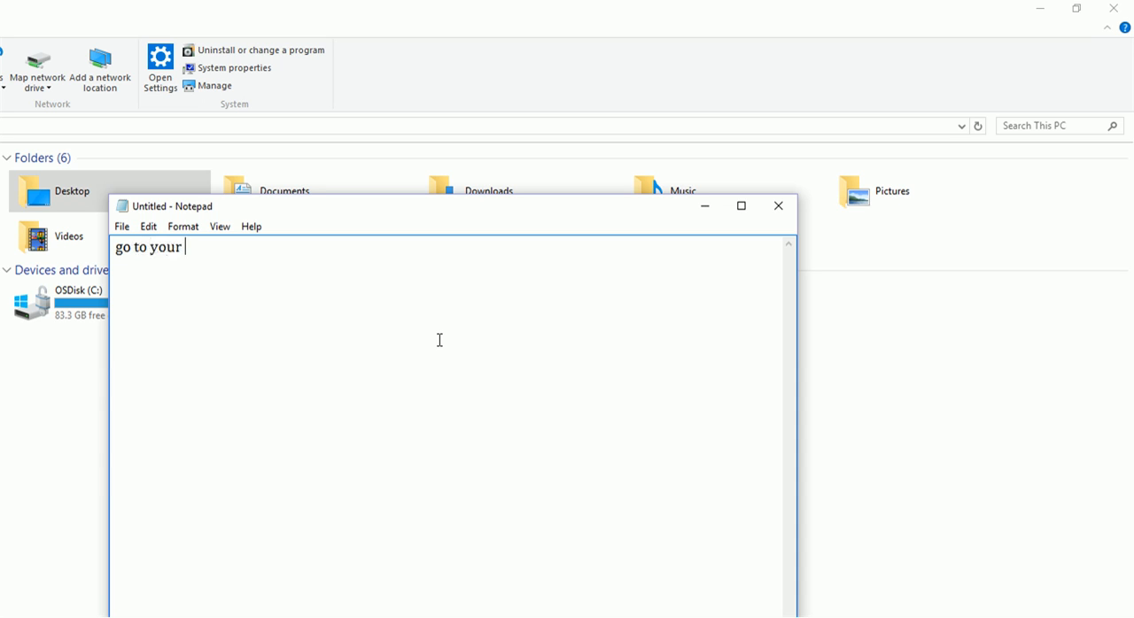
type("Ss")
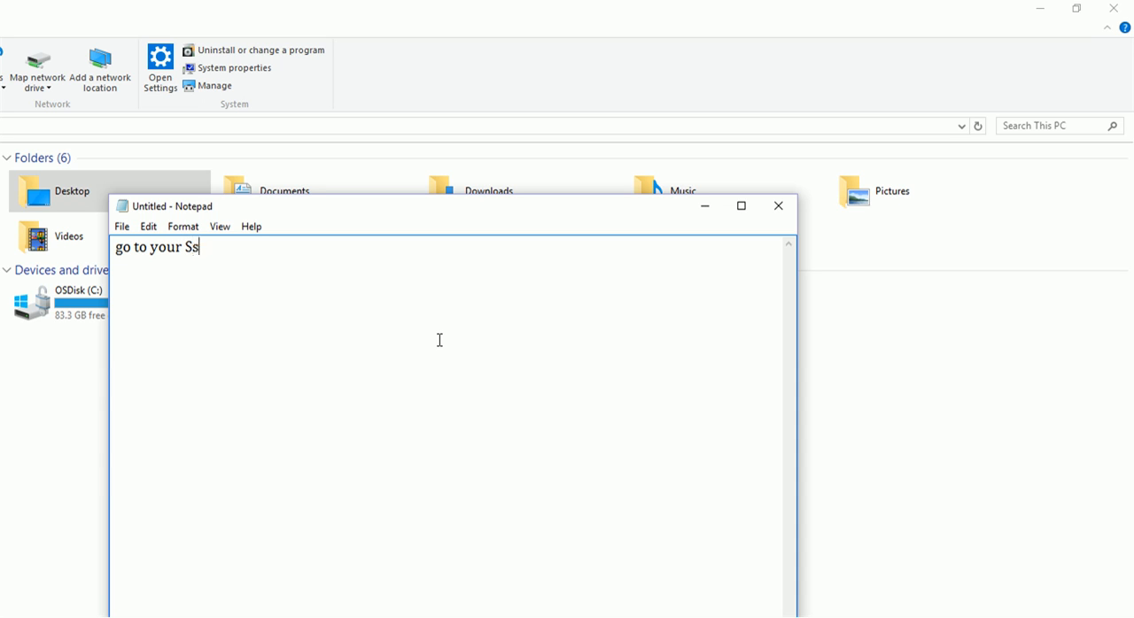
type("ystem properti")
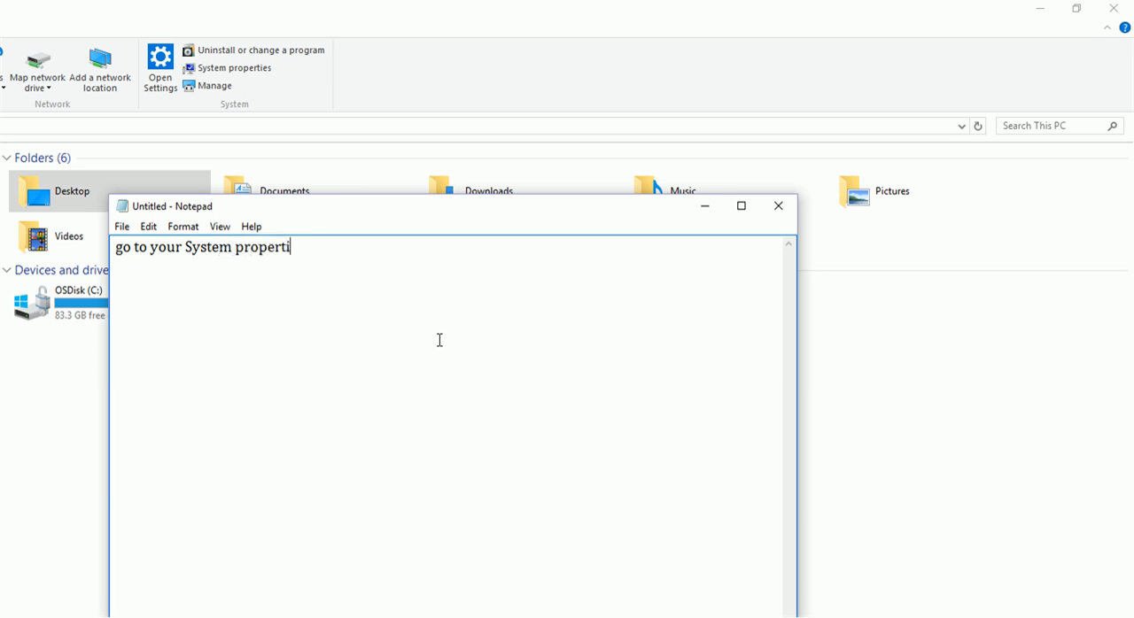
type("es--")
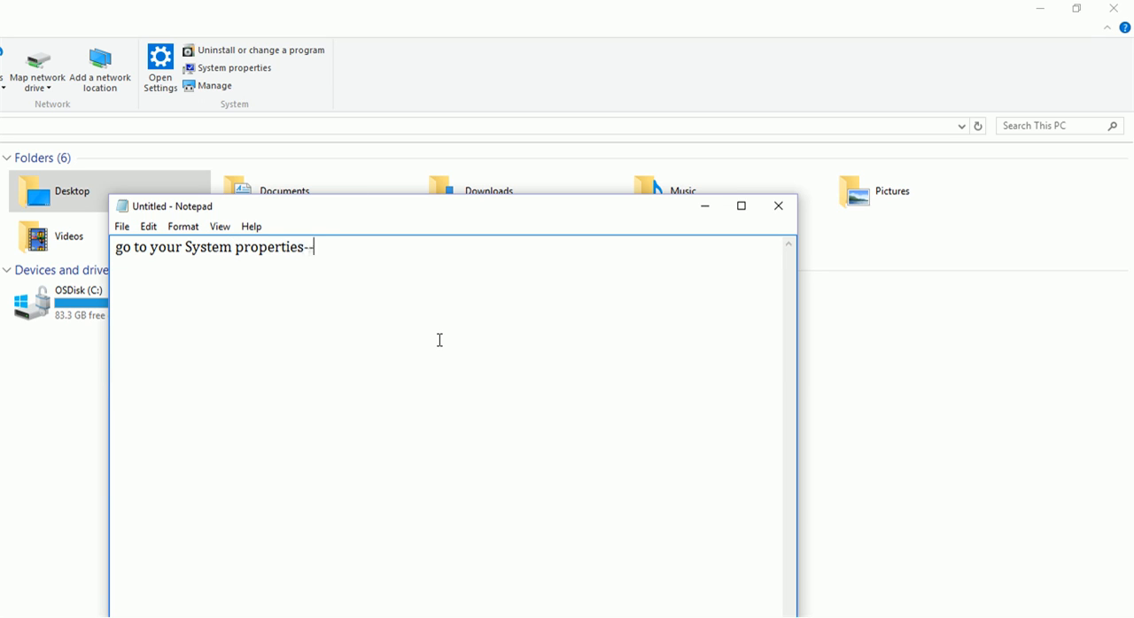
type("> and th")
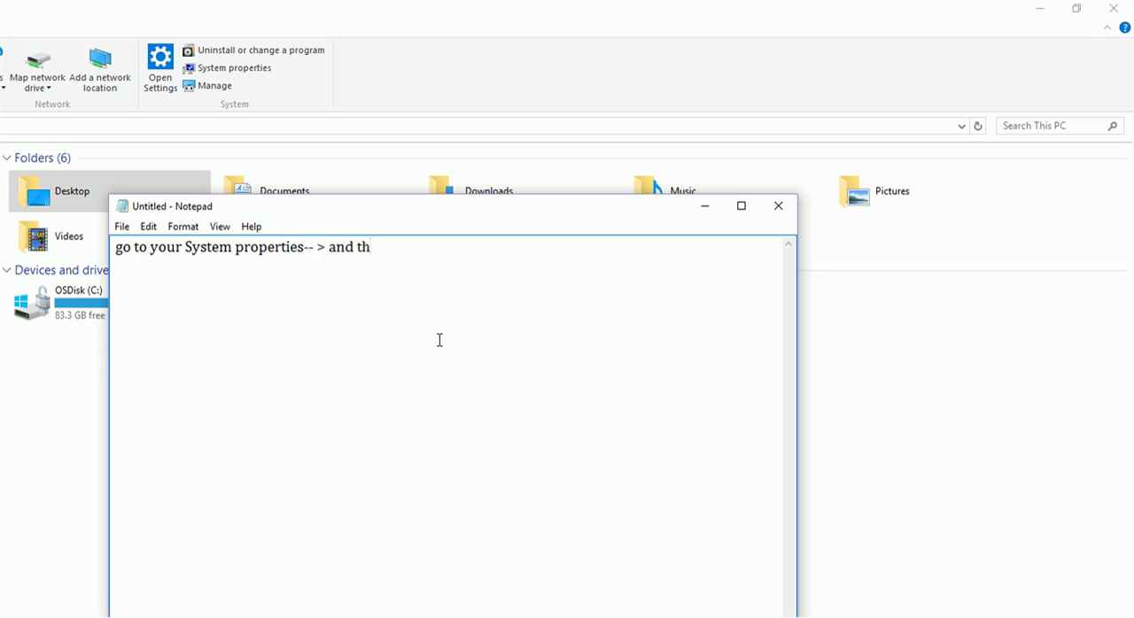
type("en")
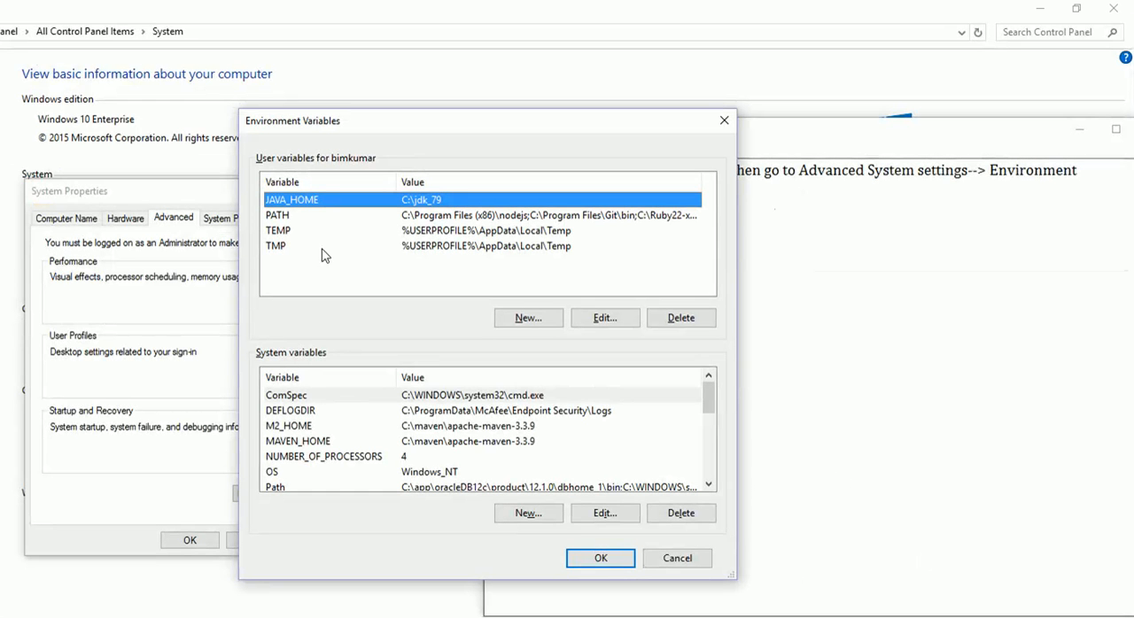
mouse_move(80, 156)
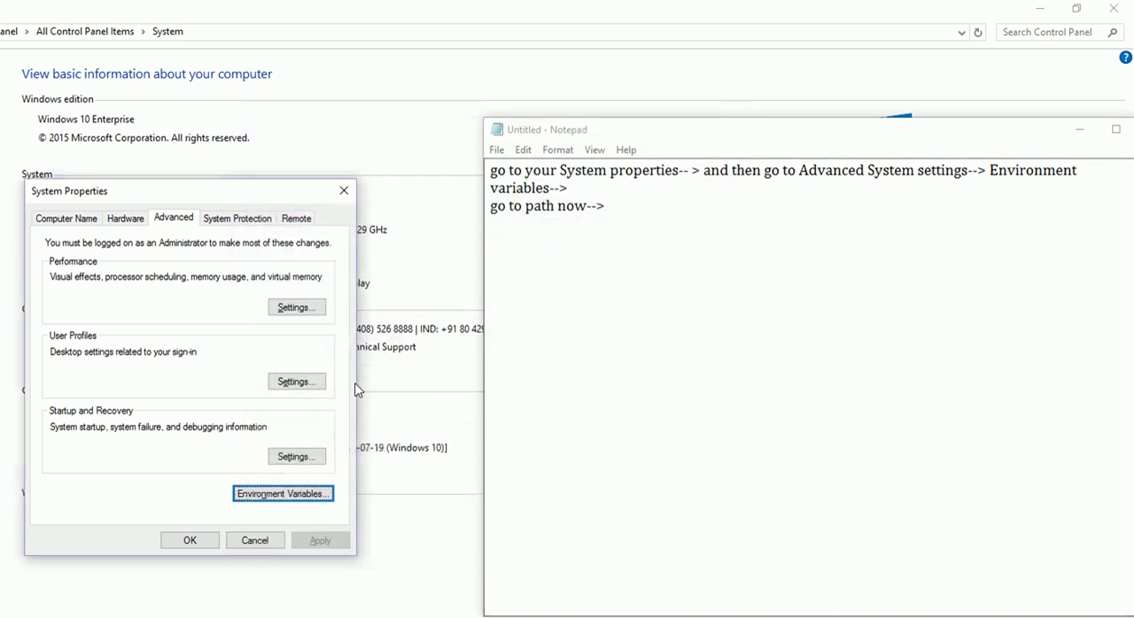
mouse_move(270, 455)
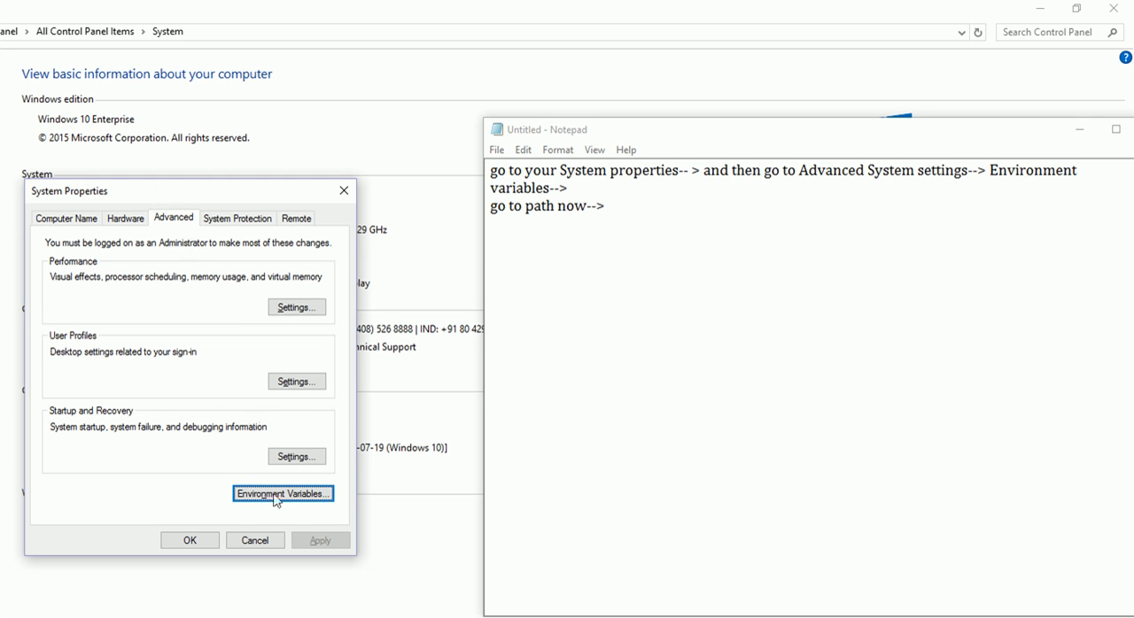
From Environment Variables, bring the user PATH variable into its edit list of entries
left_click(283, 493)
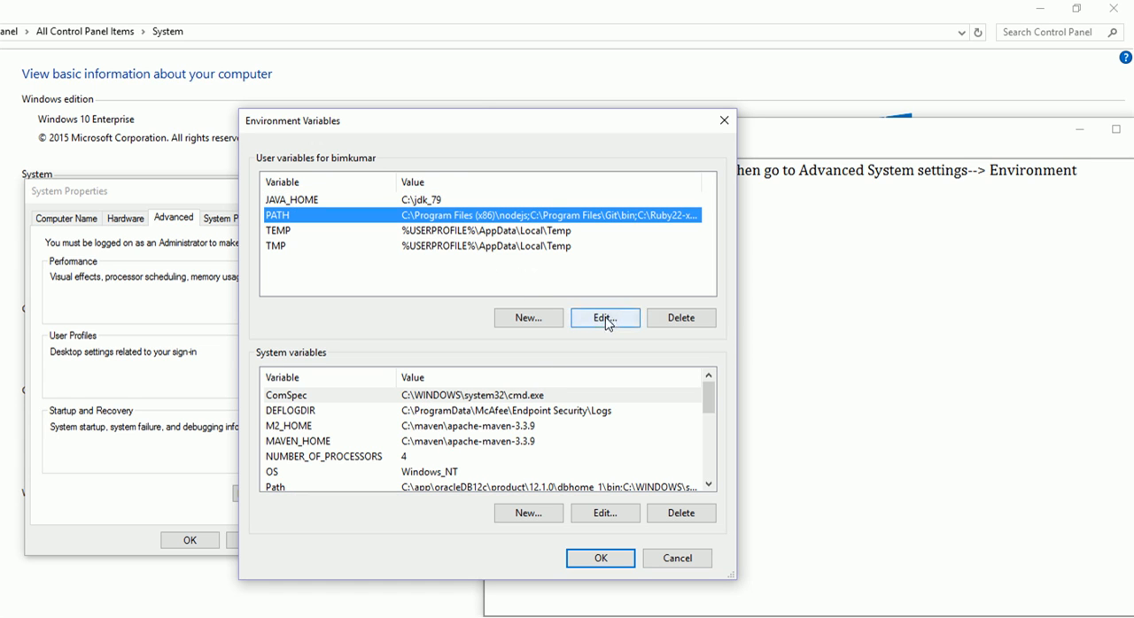
left_click(604, 317)
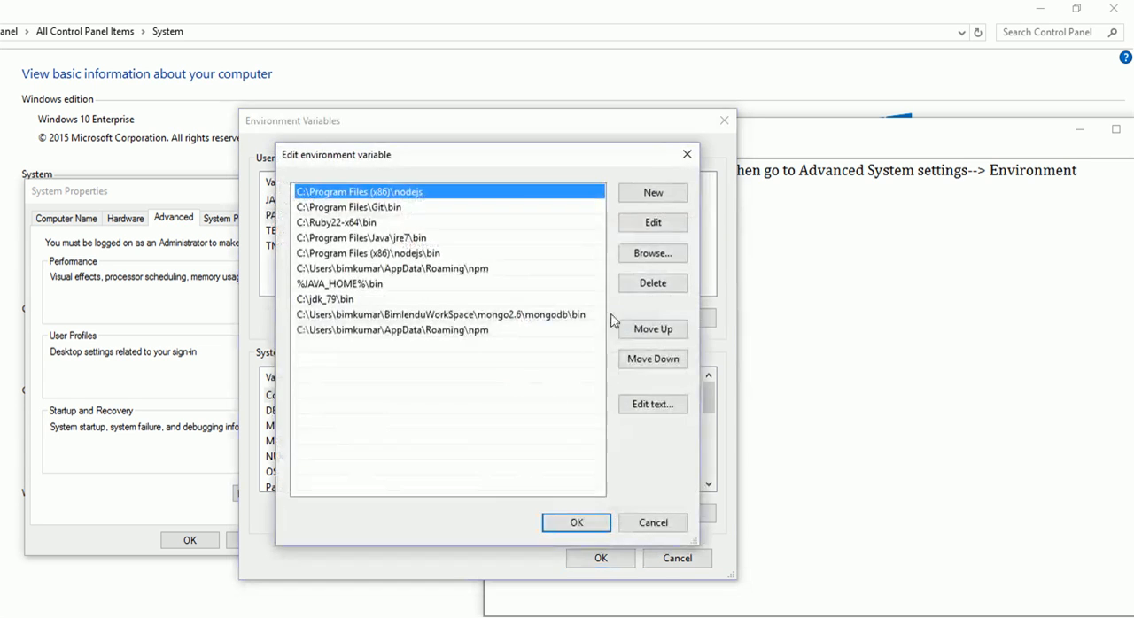
mouse_move(406, 213)
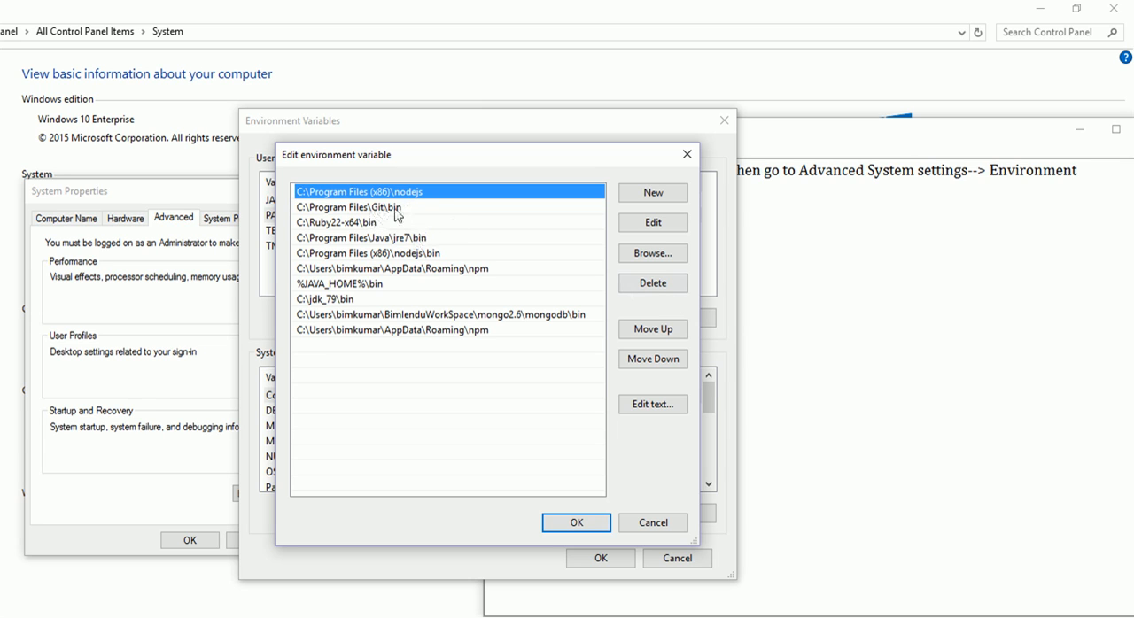
Check the existing C:\Program Files\Git\bin entry and add a blank new entry to the PATH list
left_click(365, 206)
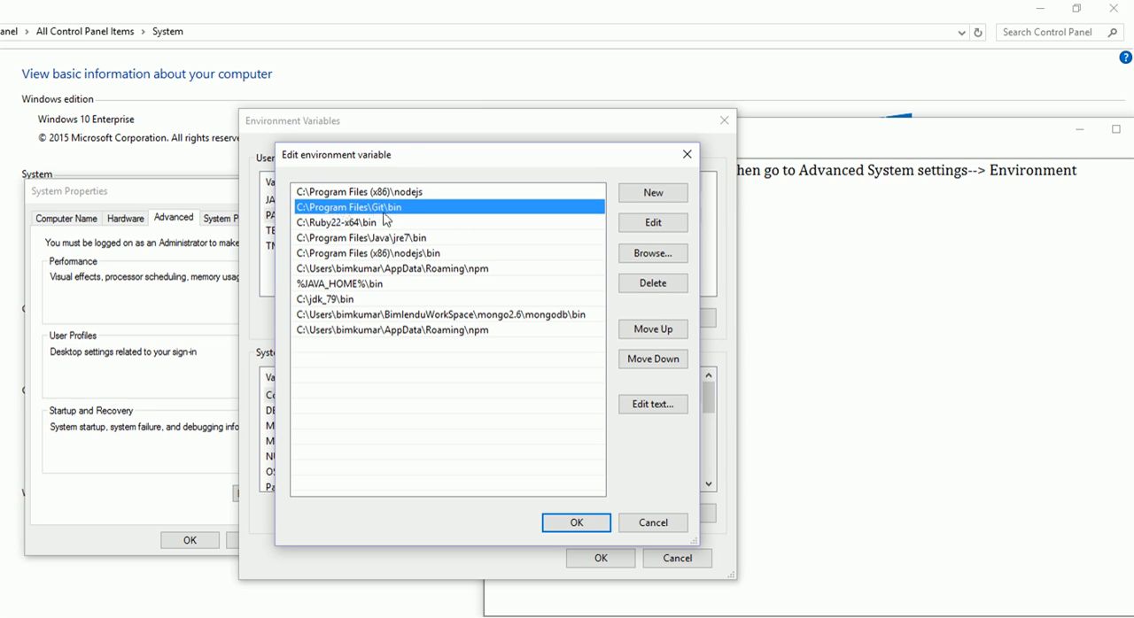
double_click(363, 205)
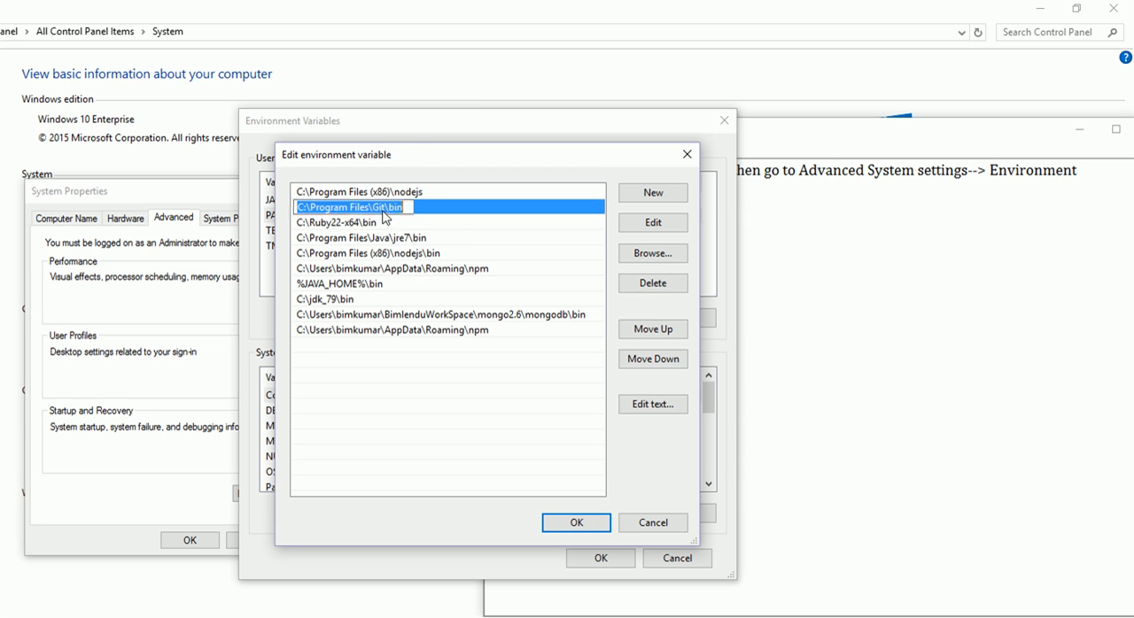
double_click(386, 206)
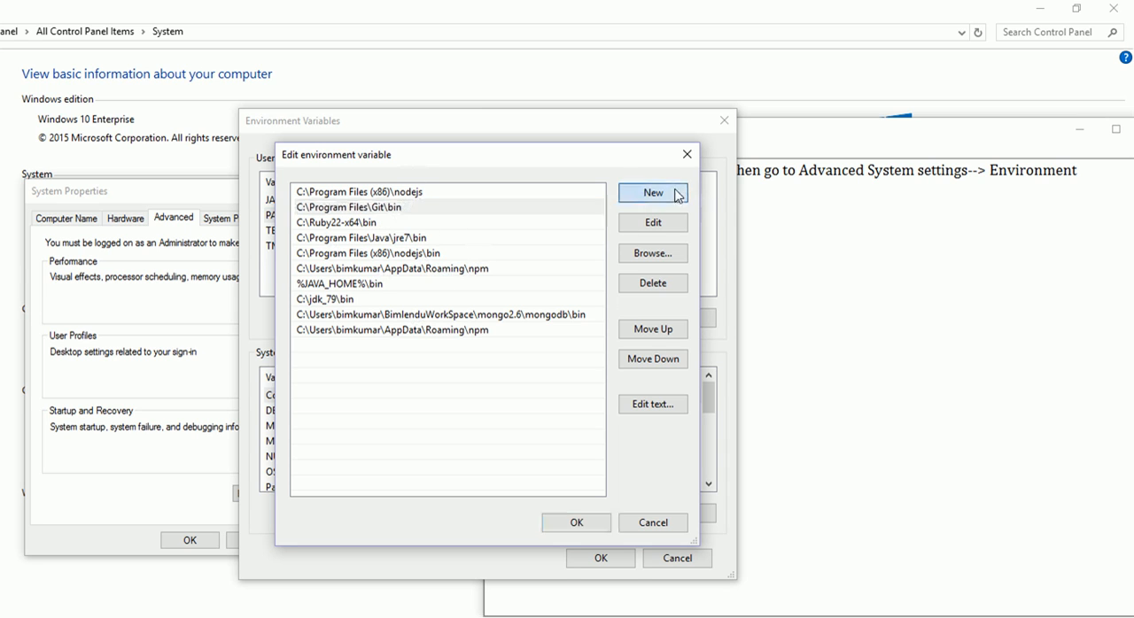
left_click(652, 191)
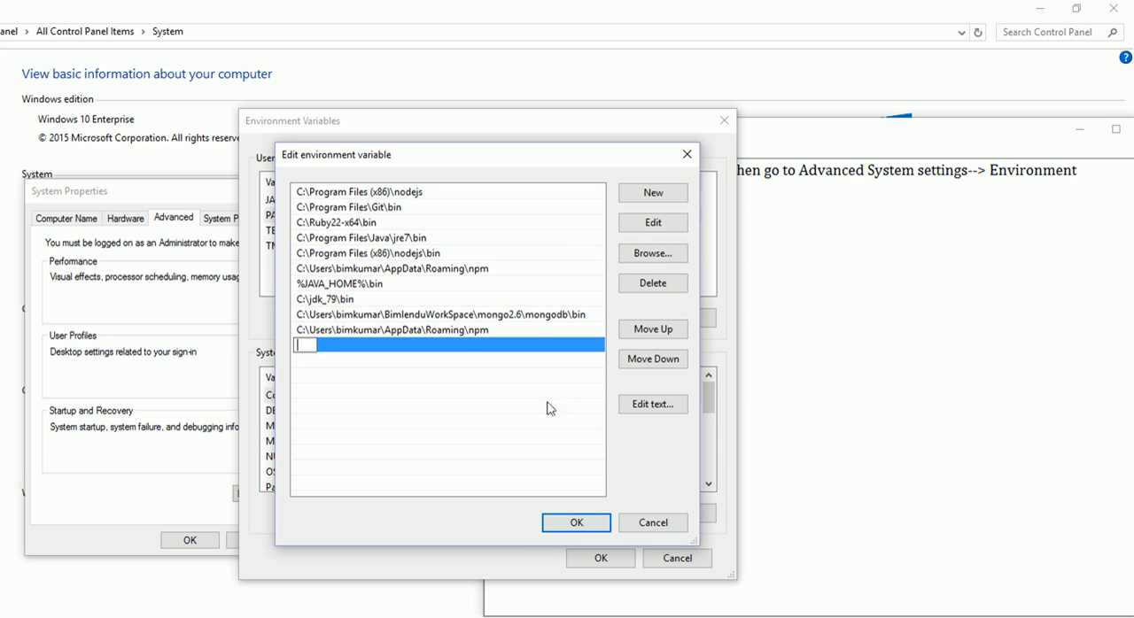
left_click(576, 521)
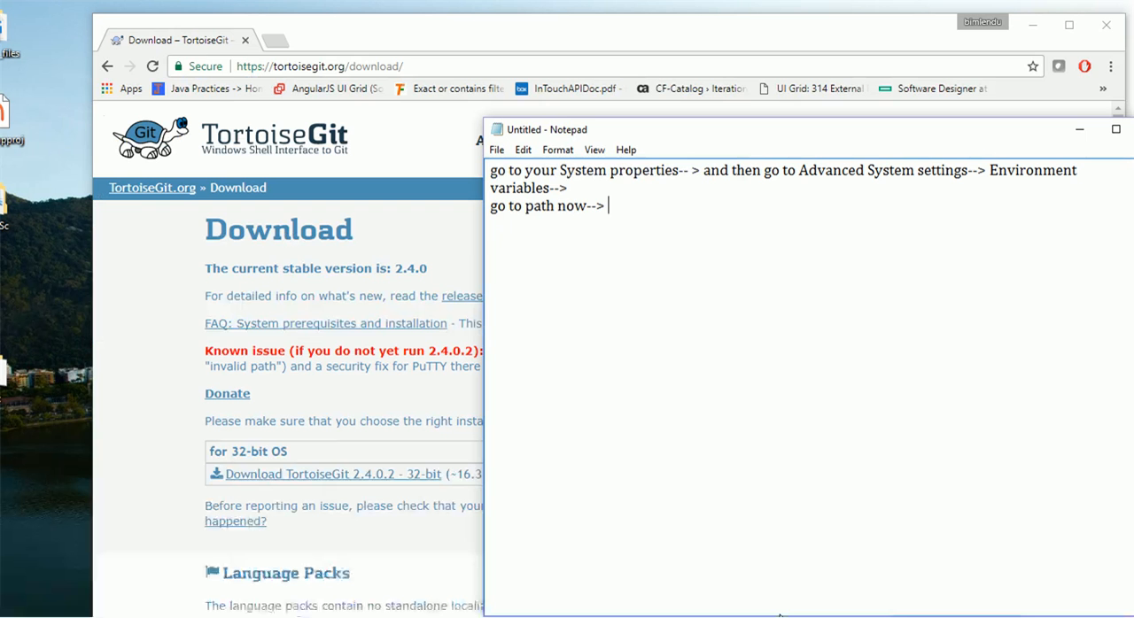
mouse_move(883, 423)
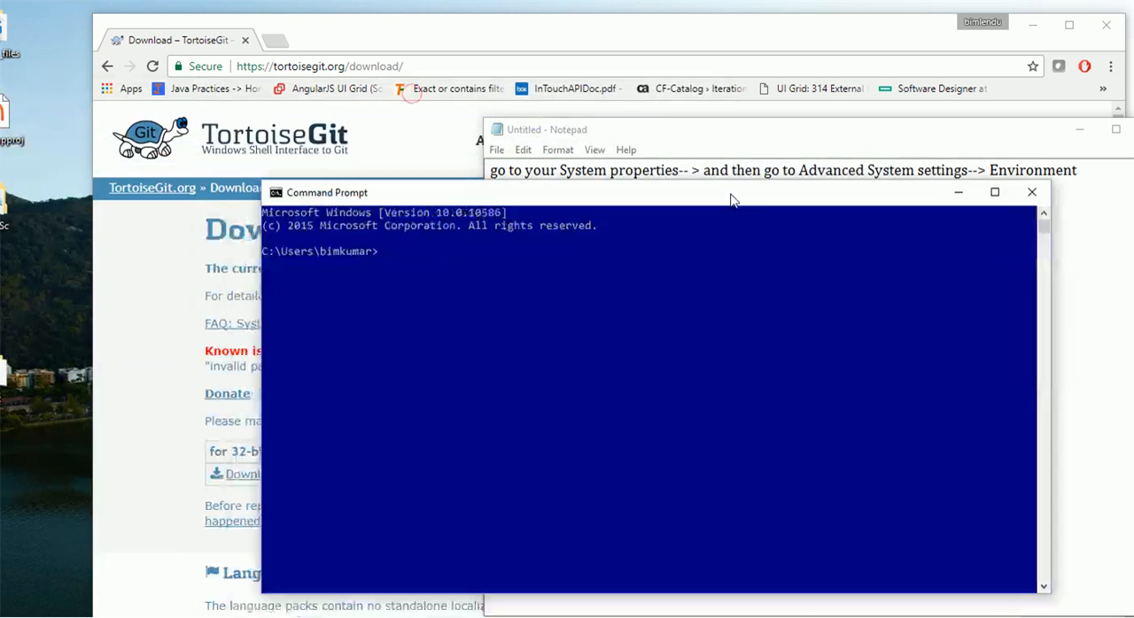
Run 'git version' in Command Prompt, reporting git version 2.7.0.windows.1
type("git version")
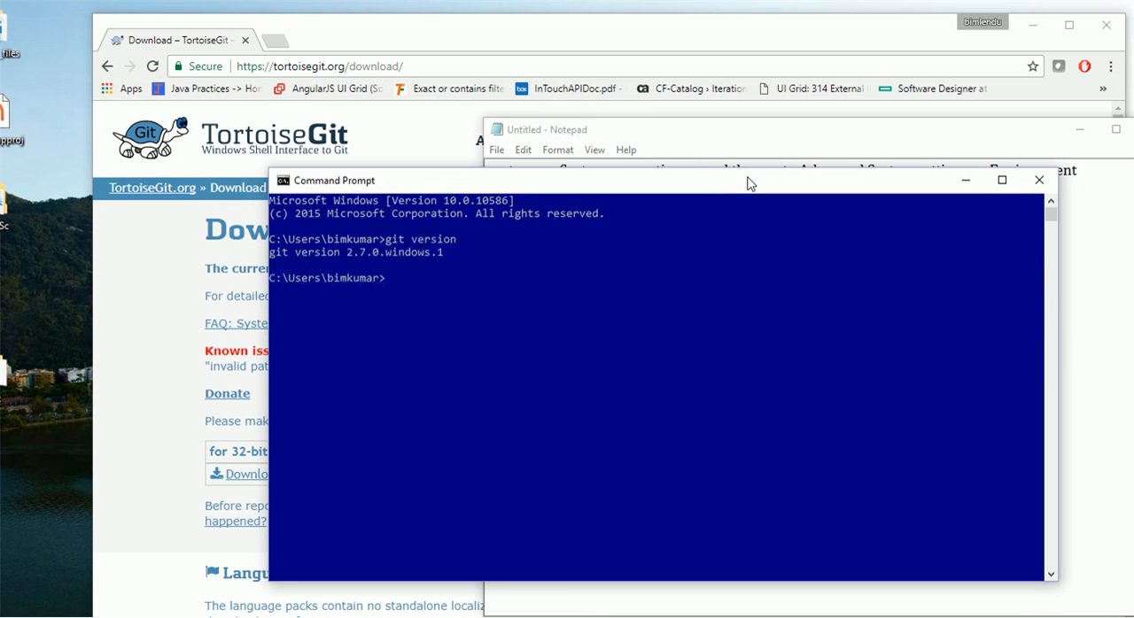
mouse_move(375, 262)
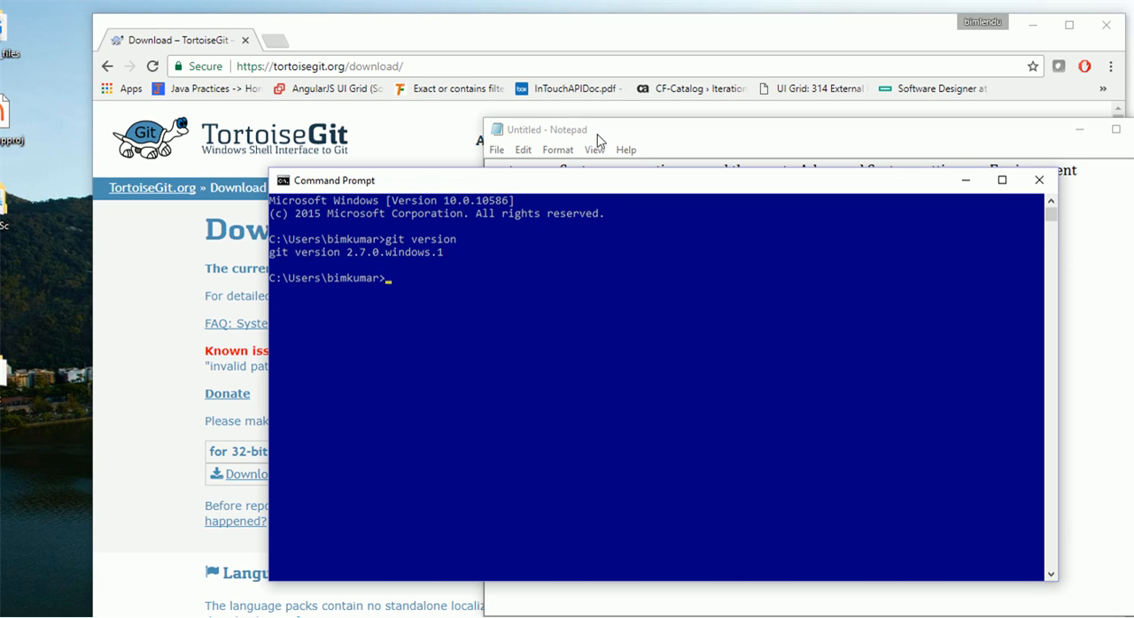
mouse_move(627, 140)
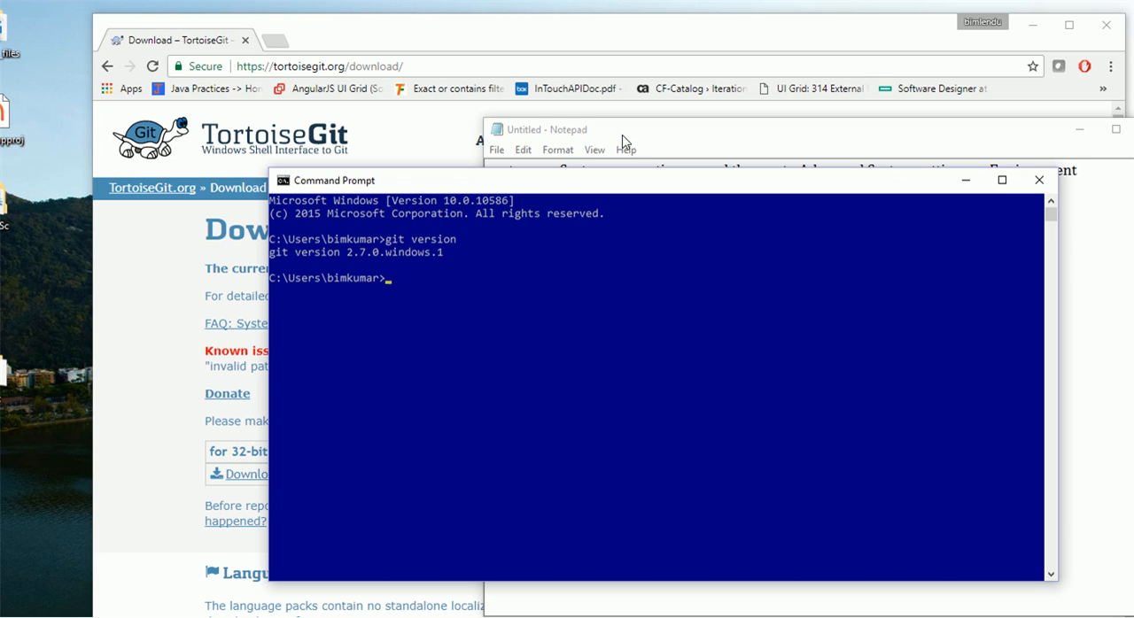
mouse_move(900, 545)
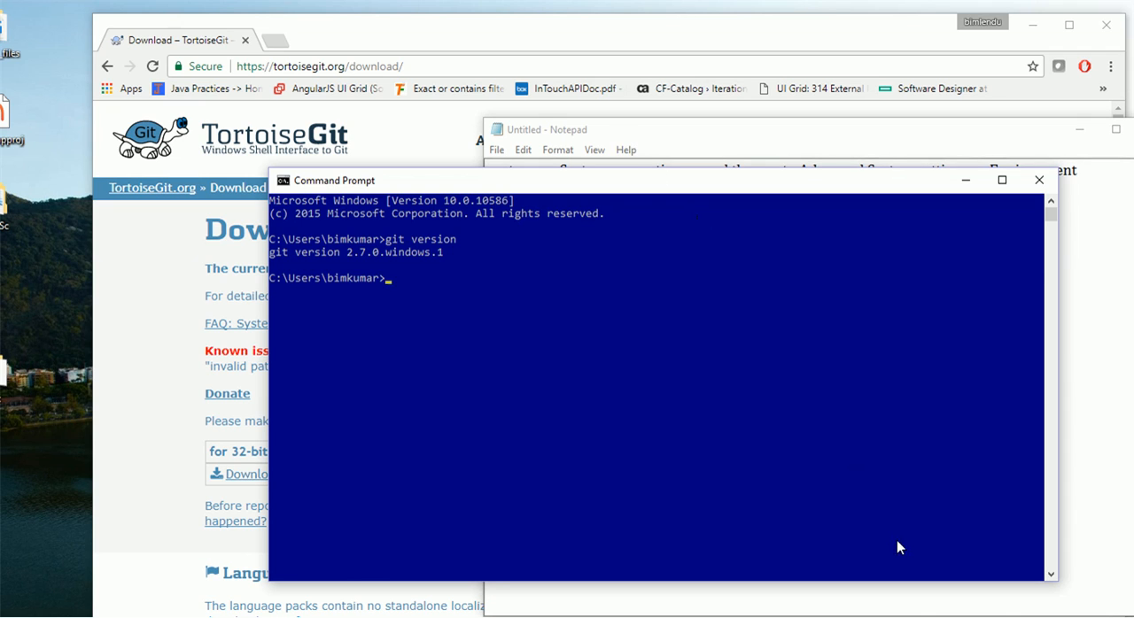